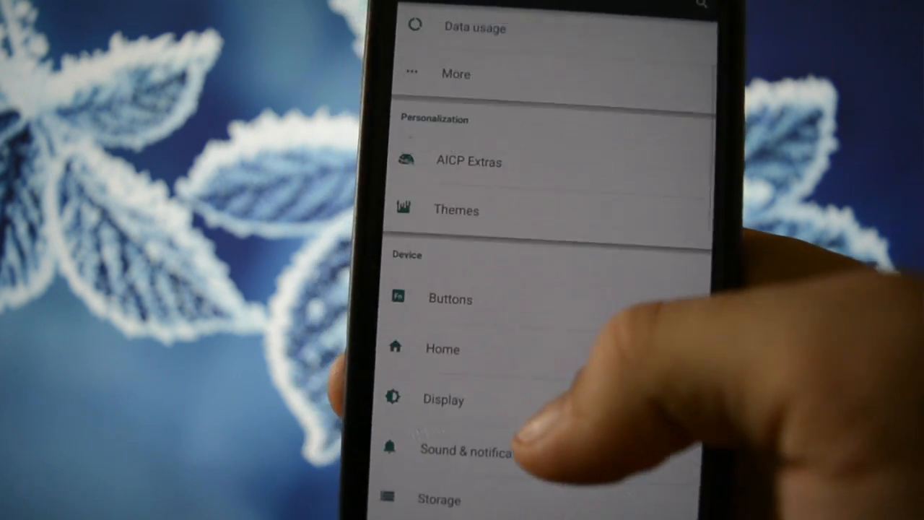
- Scroll the Settings list past the AICP Extras entry toward the device sections
scroll("up", 3)
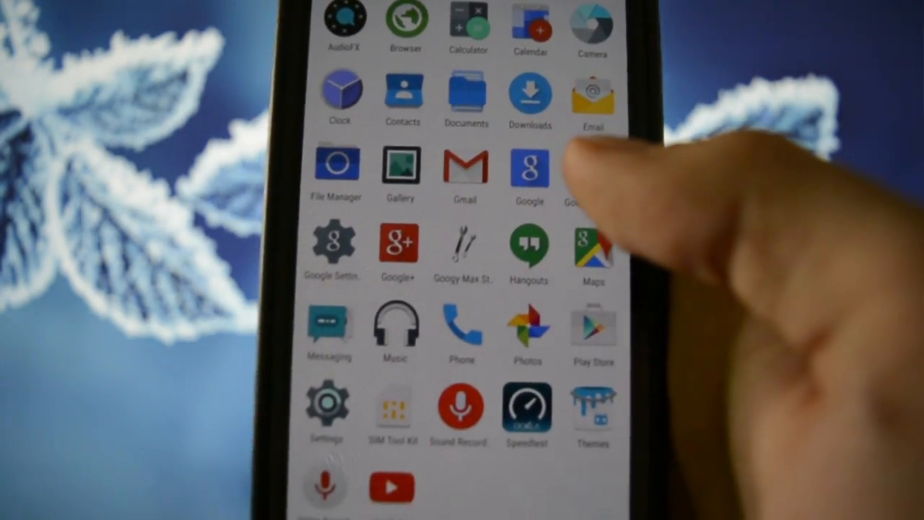
- Reopen Settings from the app drawer and return via Recents to the AICP Extras page
left_click(329, 404)
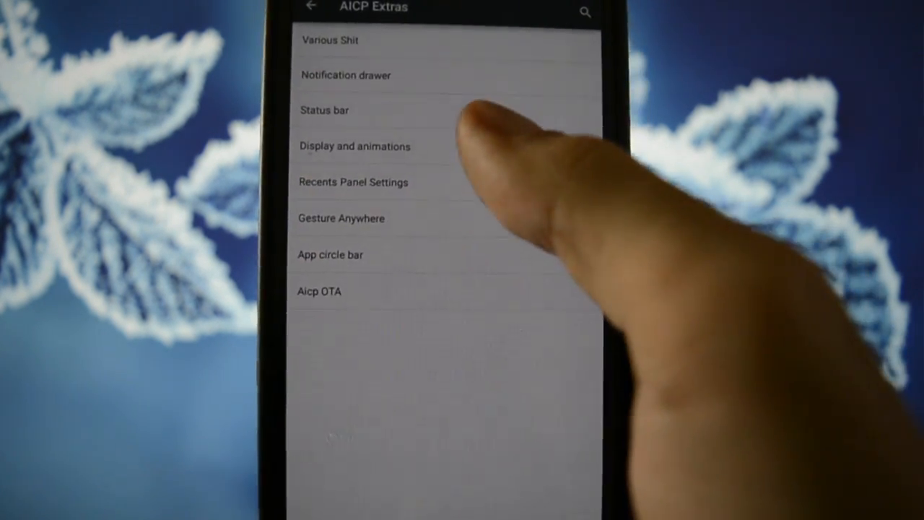
left_click(355, 145)
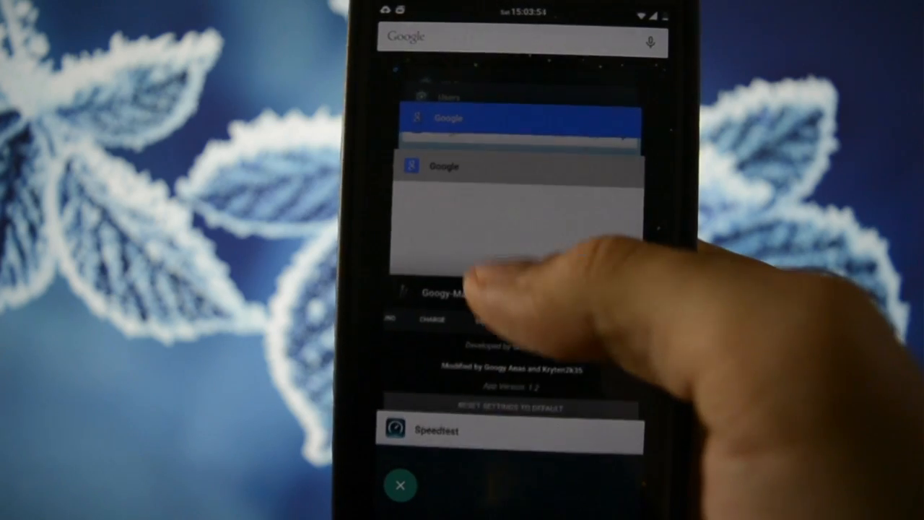
scroll("down", 3)
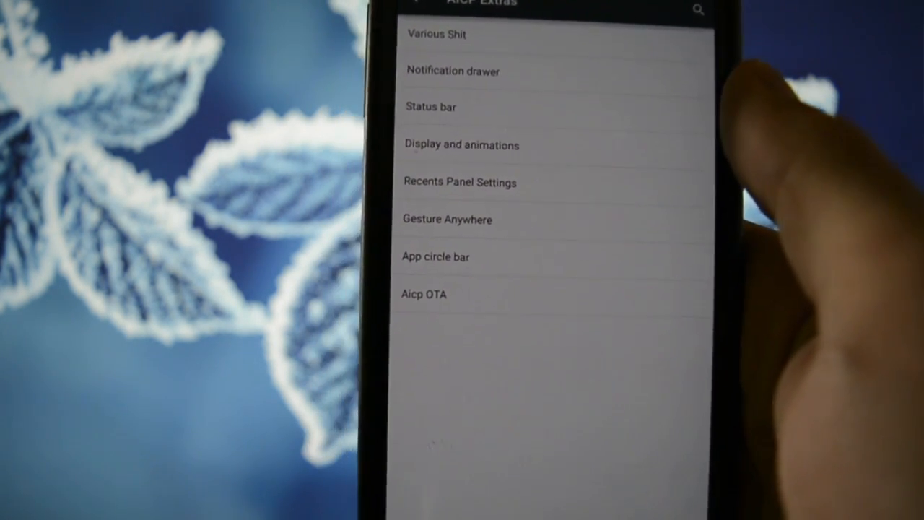
left_click(424, 294)
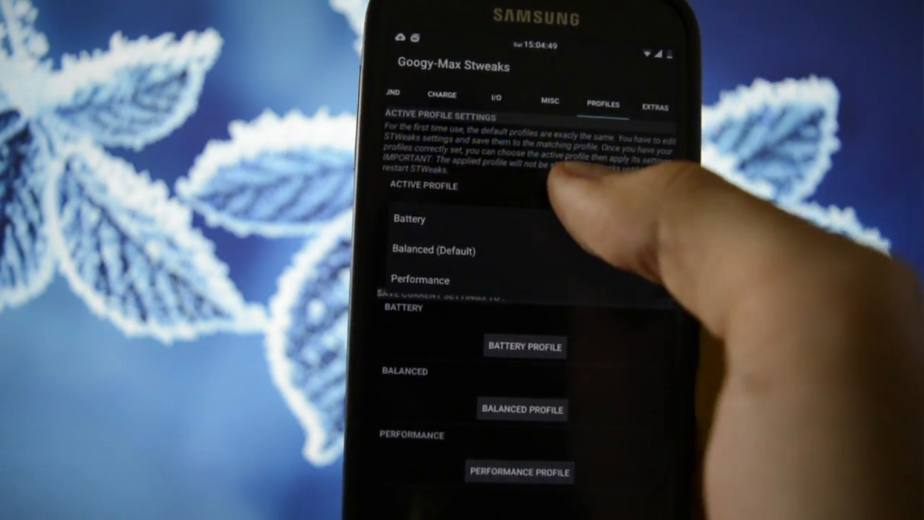
- Leave the Profiles tab and pull down the notification shade with quick settings
left_click(419, 280)
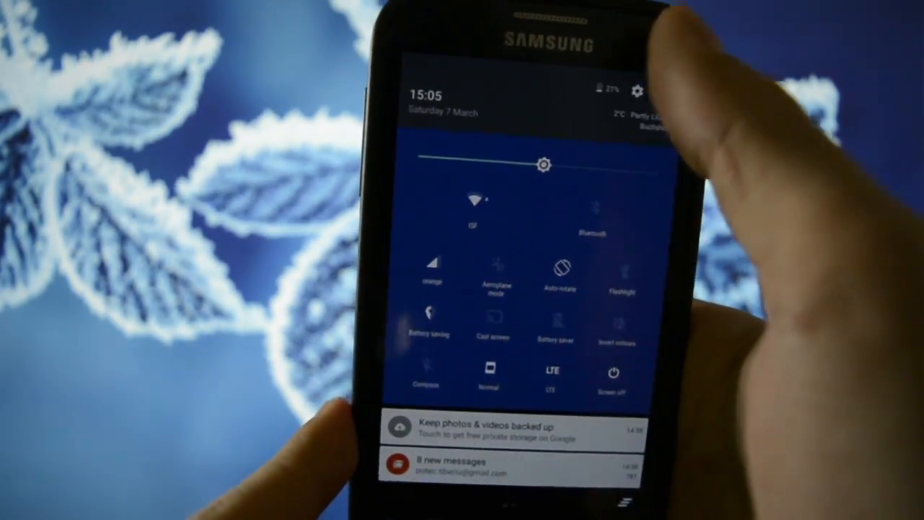
- Go from quick settings into Settings > Apps and switch to the Running tab for memory usage
left_click(639, 91)
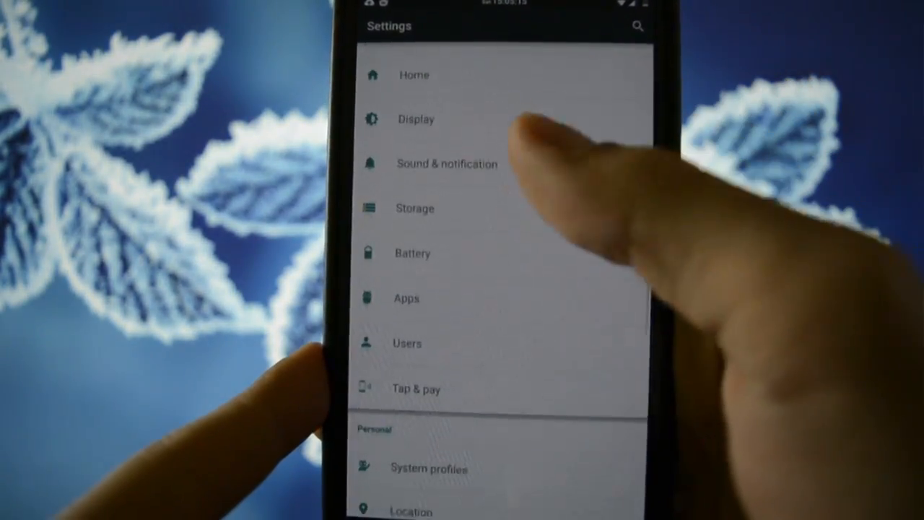
scroll("up", 3)
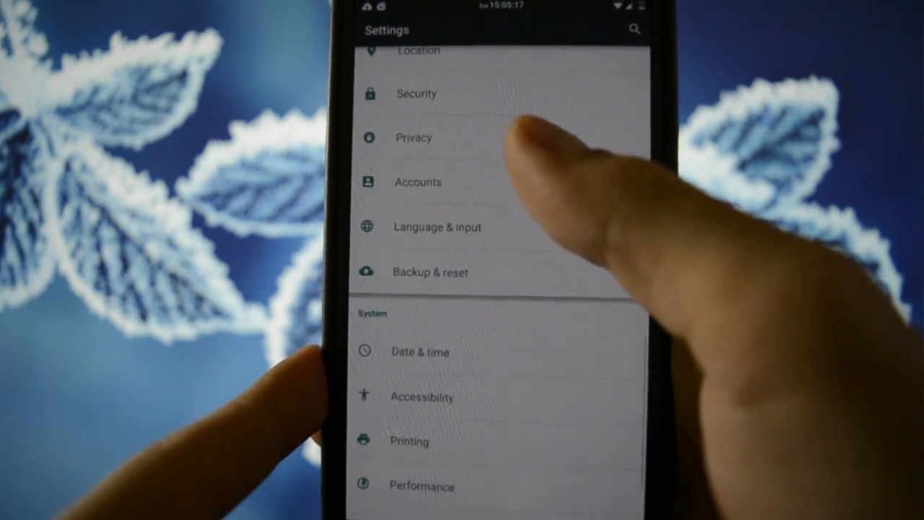
scroll("up", 3)
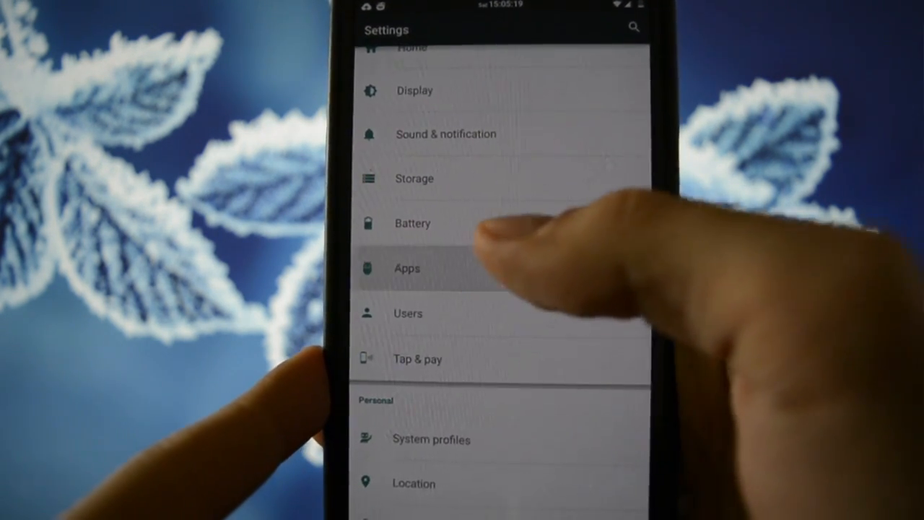
left_click(407, 267)
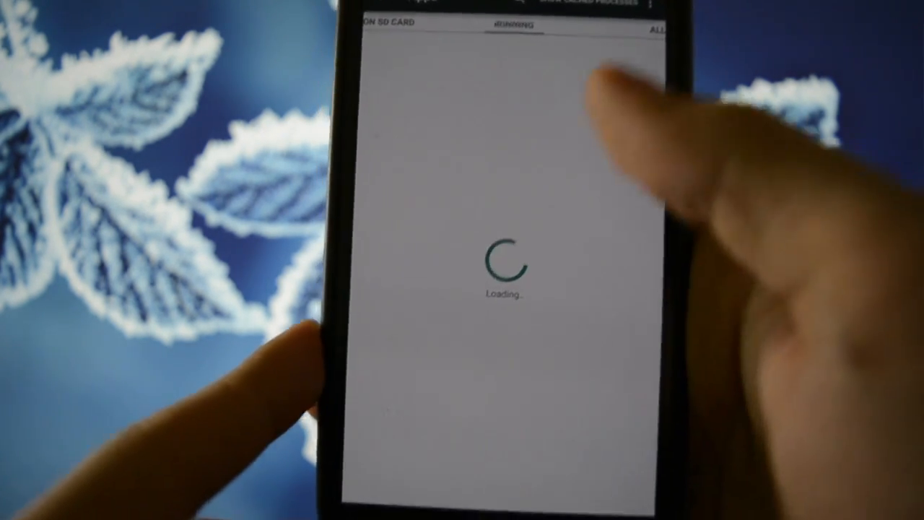